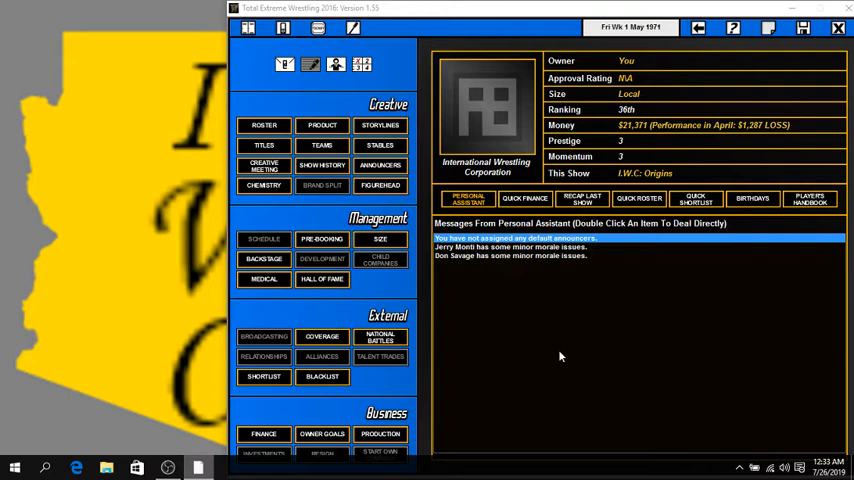
{"action": "mouse_move", "coordinate": [546, 310]}
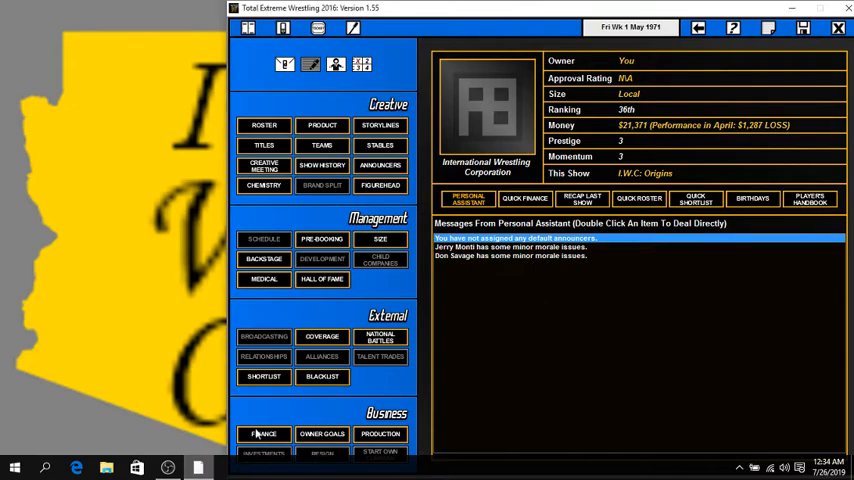
- Review I.W.C.'s month-by-month popularity progress across the USA regions via Track Progress
{"action": "left_click", "coordinate": [264, 434]}
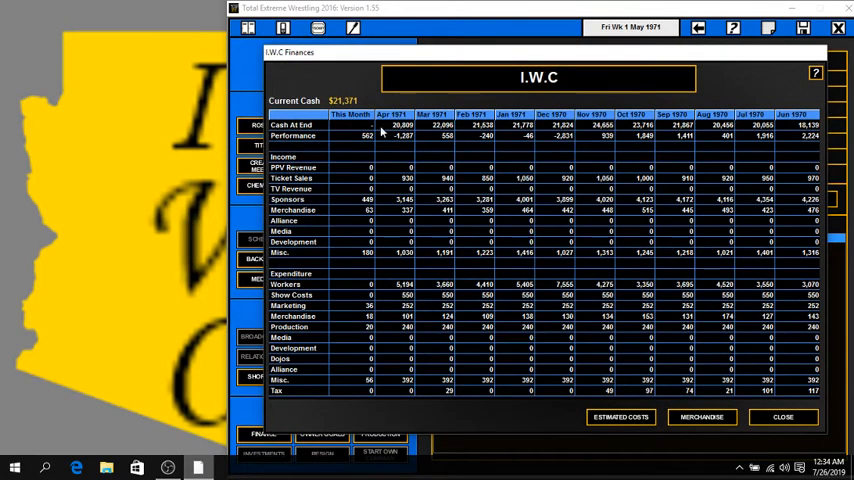
{"action": "mouse_move", "coordinate": [594, 254]}
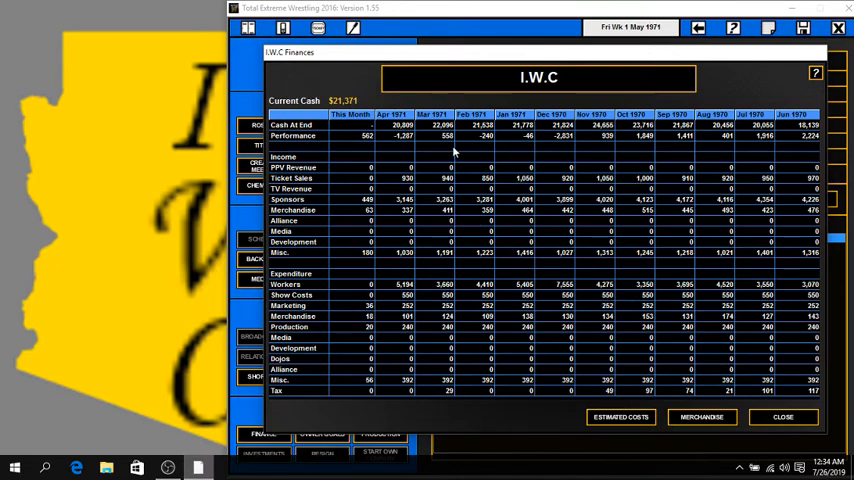
{"action": "mouse_move", "coordinate": [448, 164]}
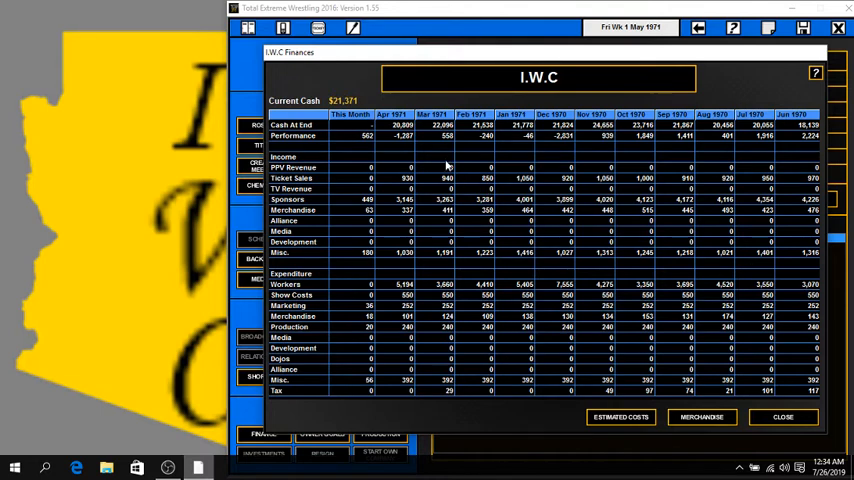
{"action": "mouse_move", "coordinate": [600, 144]}
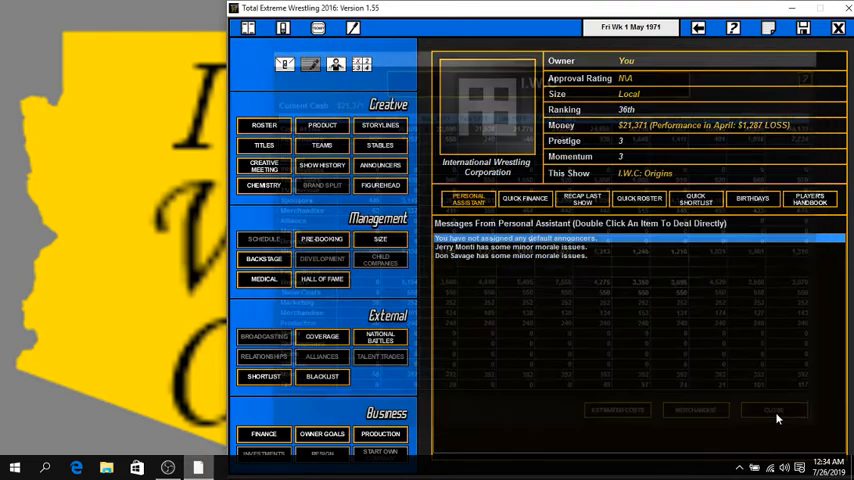
{"action": "left_click", "coordinate": [772, 410]}
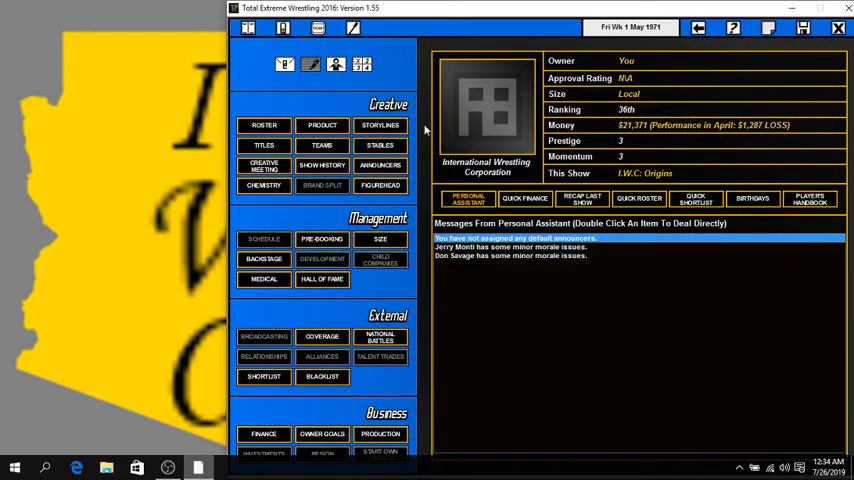
{"action": "mouse_move", "coordinate": [390, 44]}
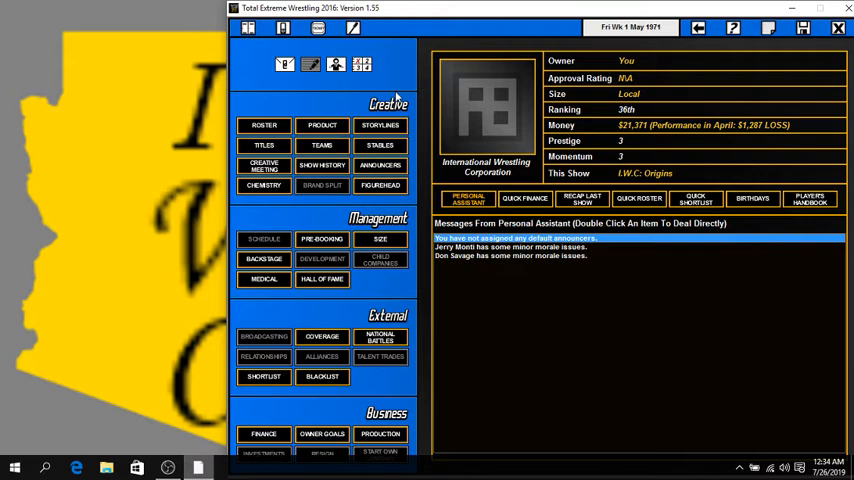
{"action": "mouse_move", "coordinate": [284, 290]}
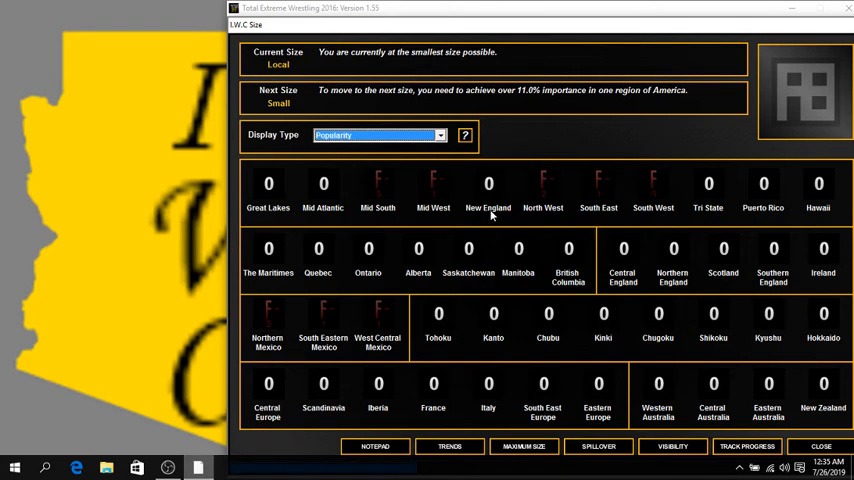
{"action": "mouse_move", "coordinate": [386, 144]}
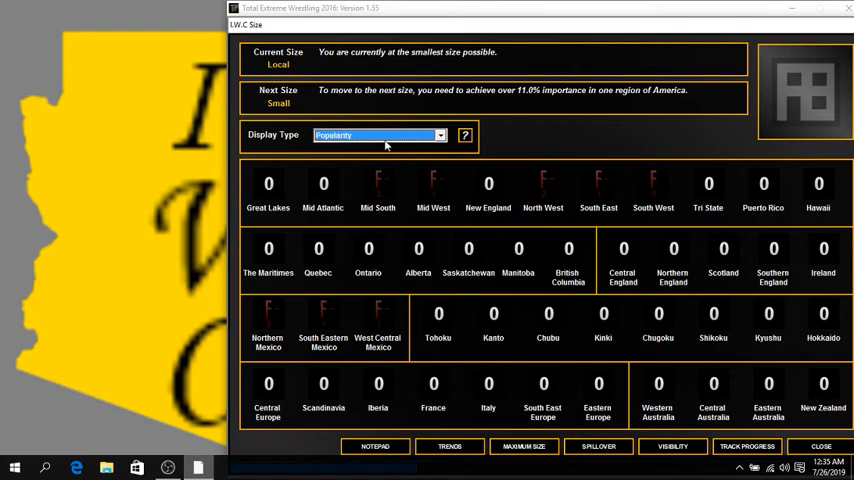
{"action": "mouse_move", "coordinate": [490, 88]}
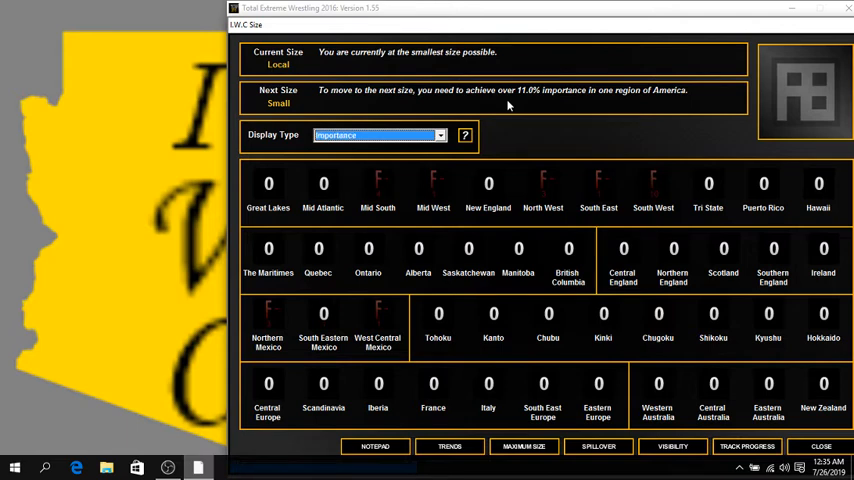
{"action": "mouse_move", "coordinate": [646, 188]}
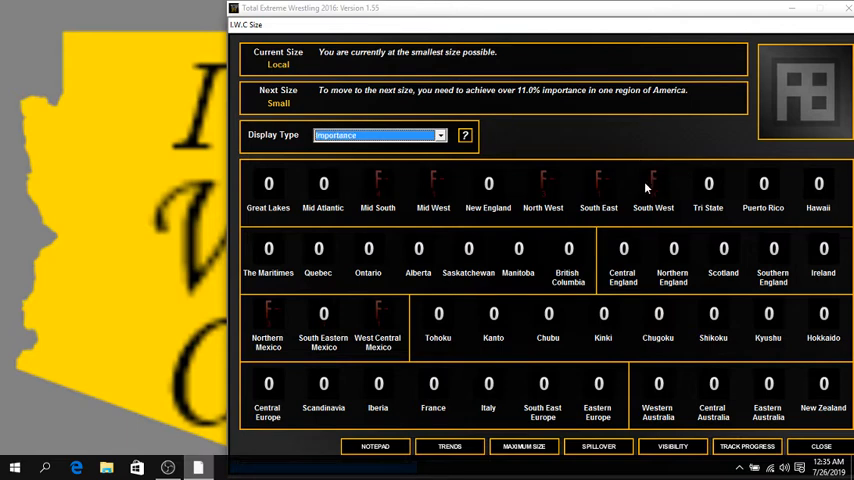
{"action": "mouse_move", "coordinate": [748, 418]}
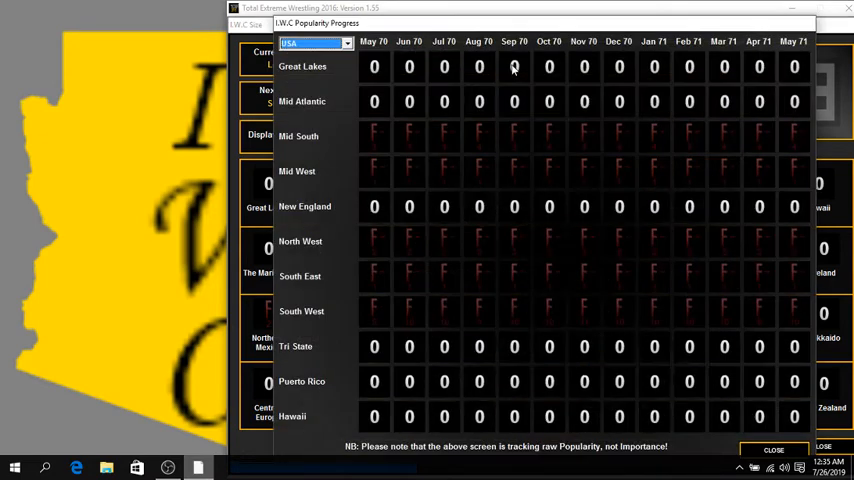
{"action": "mouse_move", "coordinate": [580, 232]}
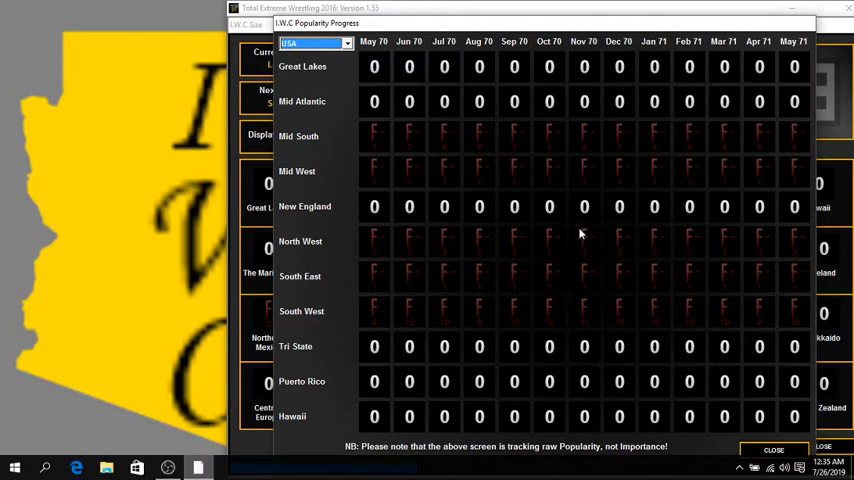
{"action": "mouse_move", "coordinate": [580, 232]}
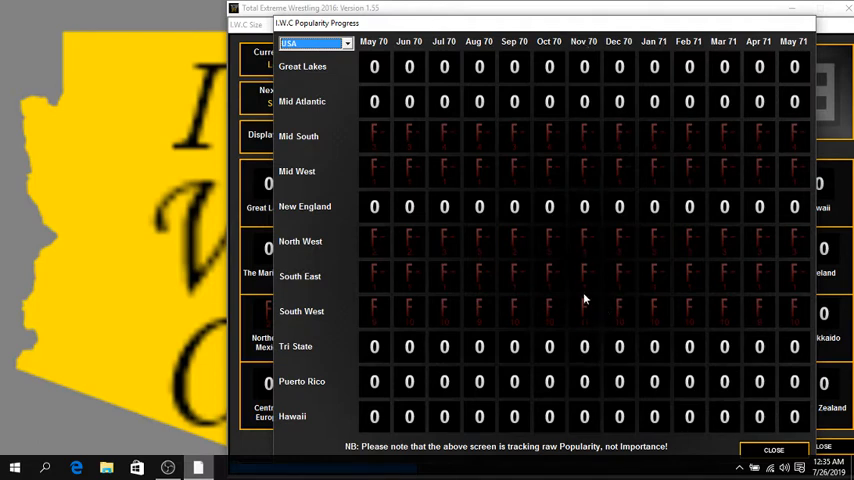
{"action": "mouse_move", "coordinate": [624, 320]}
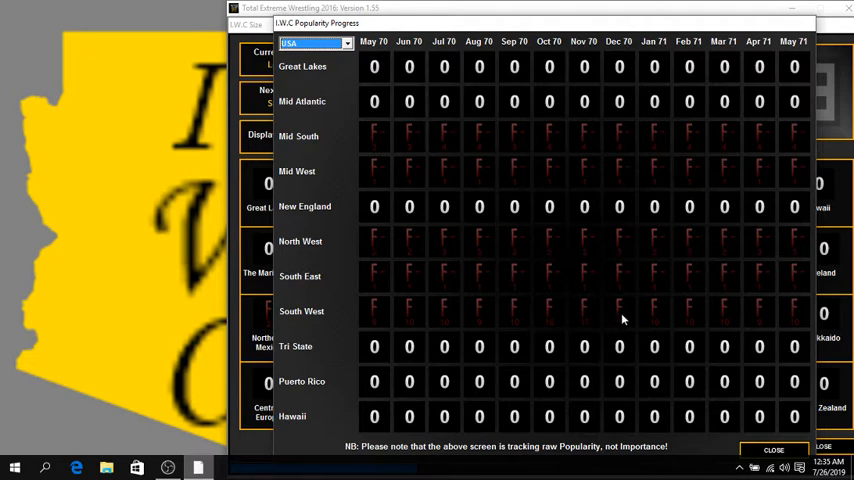
{"action": "mouse_move", "coordinate": [680, 80]}
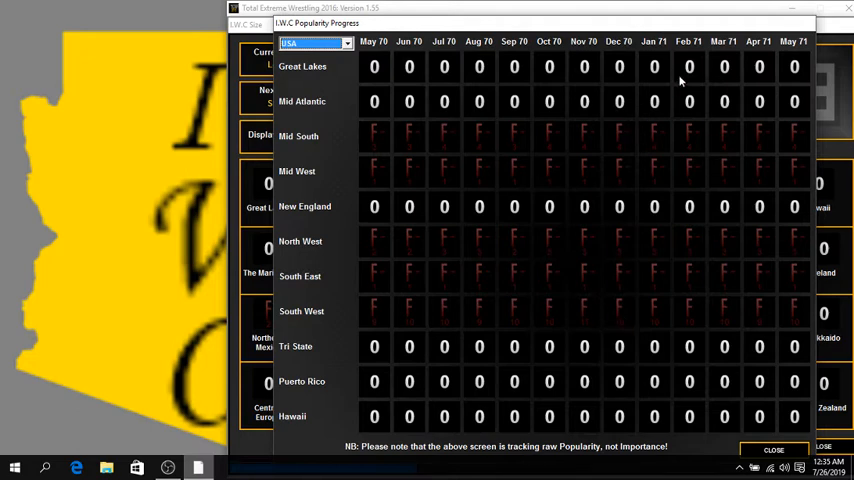
{"action": "mouse_move", "coordinate": [684, 220]}
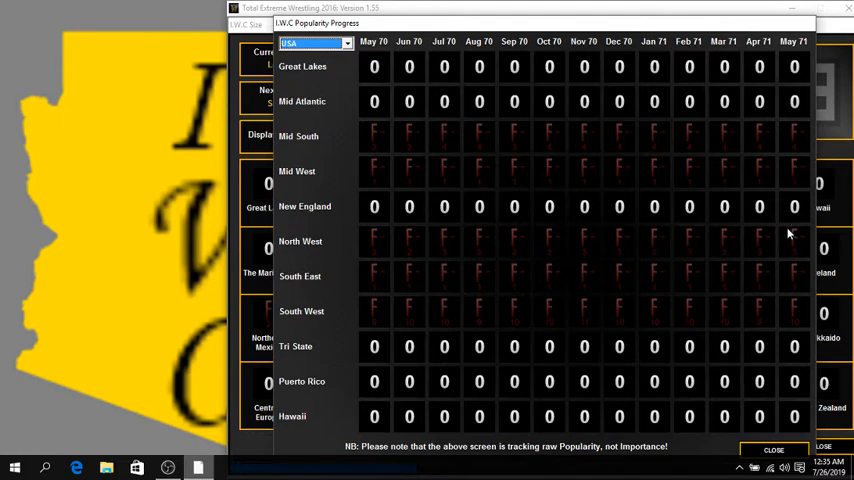
- Close the progress view and switch the regional Display Type from Importance to Popularity
{"action": "left_click", "coordinate": [772, 448]}
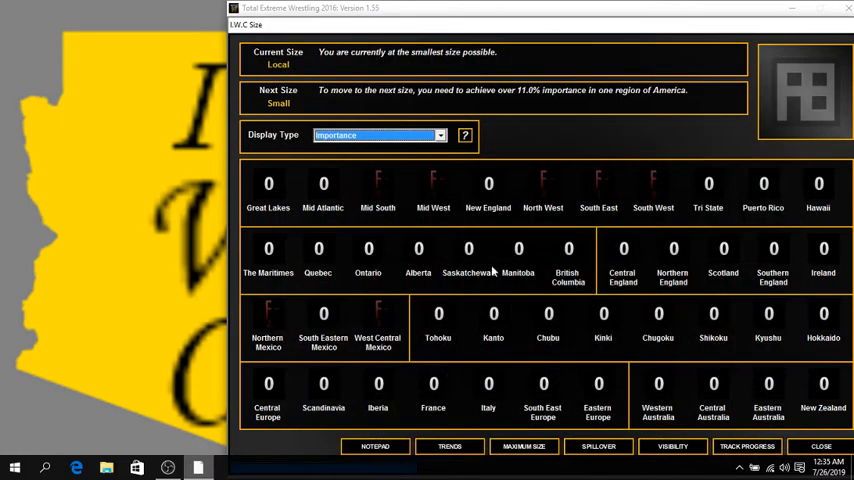
{"action": "left_click", "coordinate": [378, 136]}
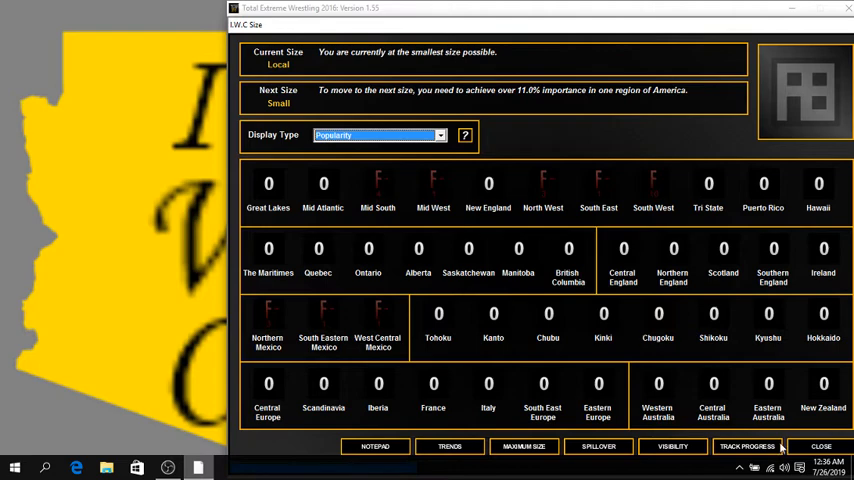
- Close the Size screen and return to the I.W.C. office overview with its messages
{"action": "left_click", "coordinate": [820, 446]}
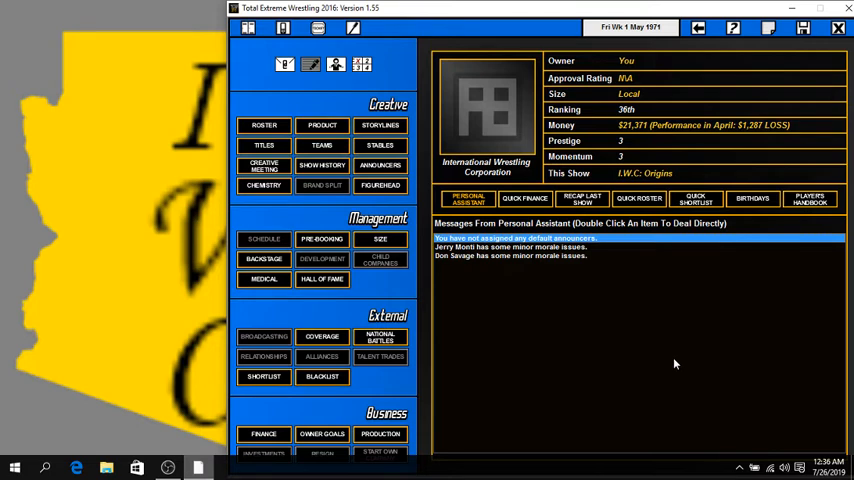
{"action": "mouse_move", "coordinate": [678, 270]}
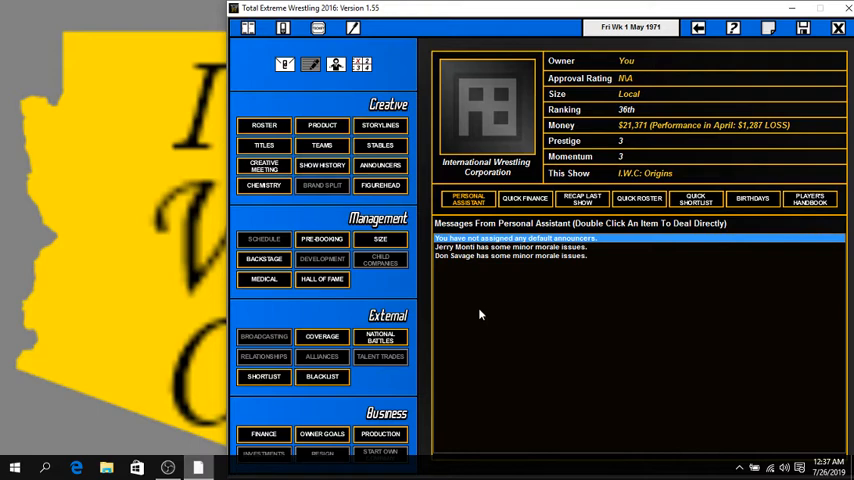
- Go to the I.W.C. Origins booking, review the eight-segment 30-minute card and confirm Run Show
{"action": "left_click", "coordinate": [352, 28]}
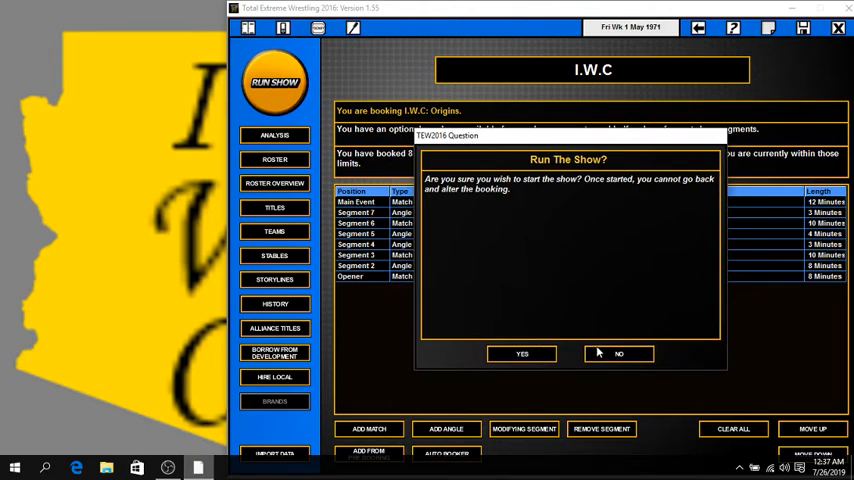
{"action": "left_click", "coordinate": [618, 352]}
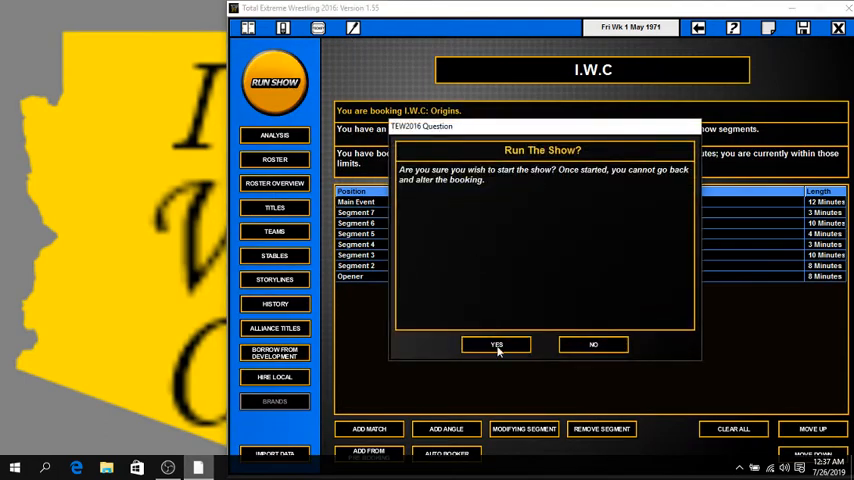
{"action": "left_click", "coordinate": [496, 344]}
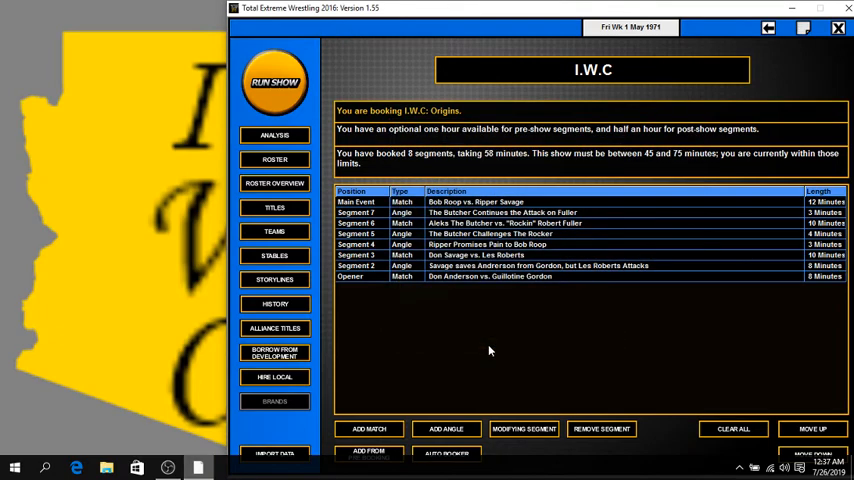
- Play out the show's segments up to Guillotine Gordon beating Don Anderson by submission
{"action": "left_click", "coordinate": [274, 82]}
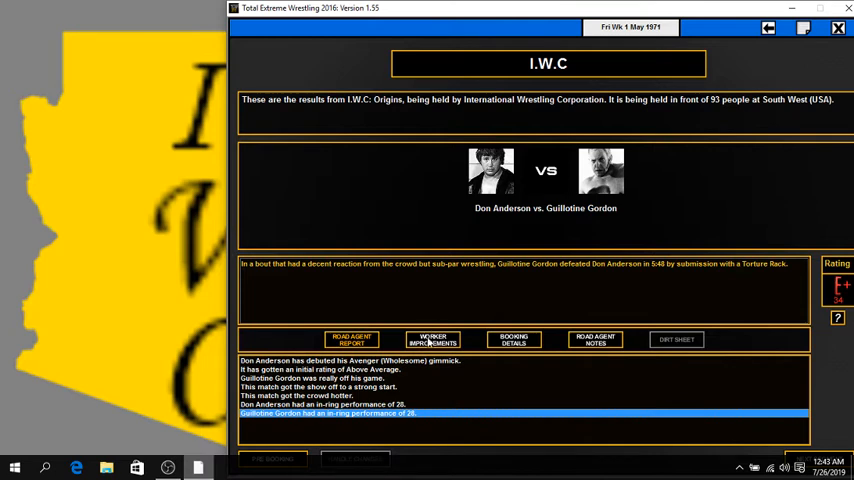
- View the match's worker improvements, showing Guillotine Gordon improving in Performance skills
{"action": "left_click", "coordinate": [432, 340]}
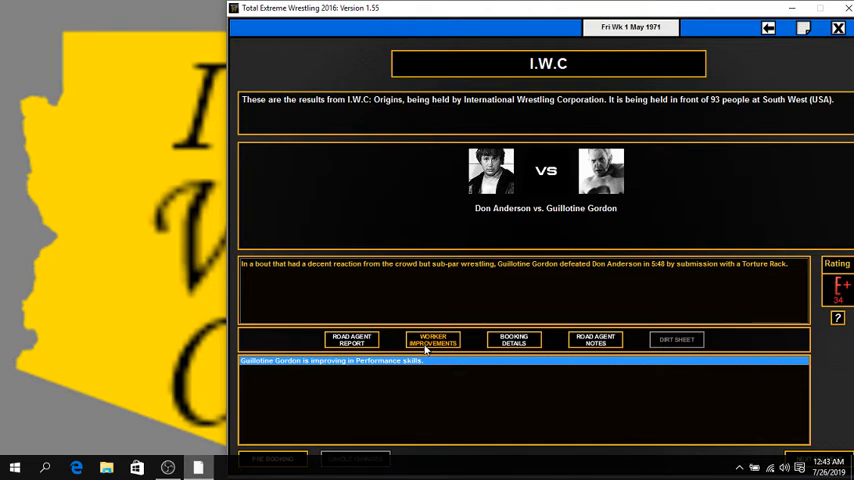
{"action": "mouse_move", "coordinate": [692, 456]}
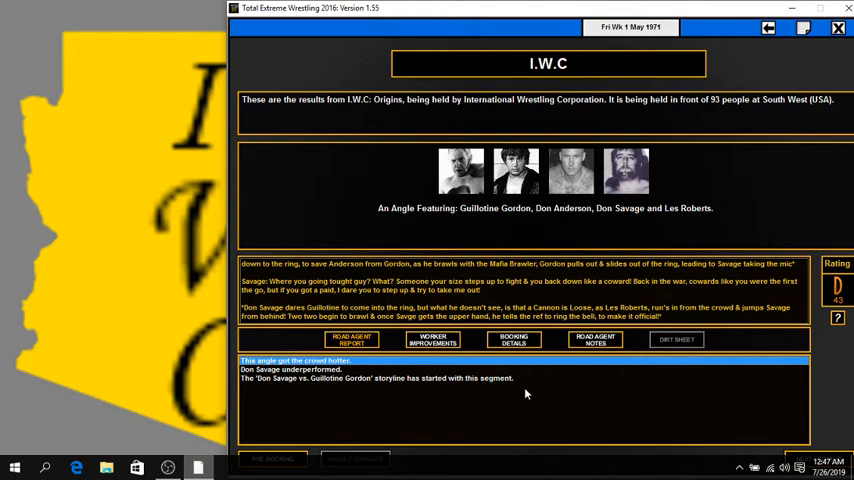
{"action": "left_click", "coordinate": [290, 368]}
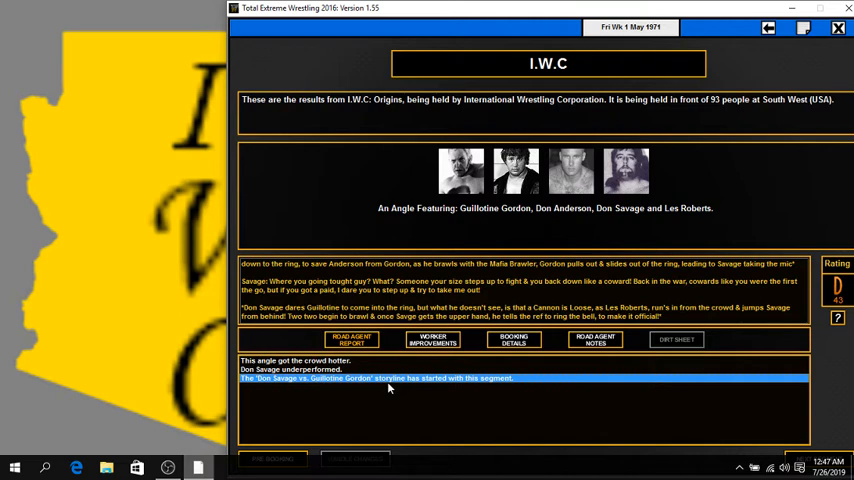
{"action": "left_click", "coordinate": [432, 340]}
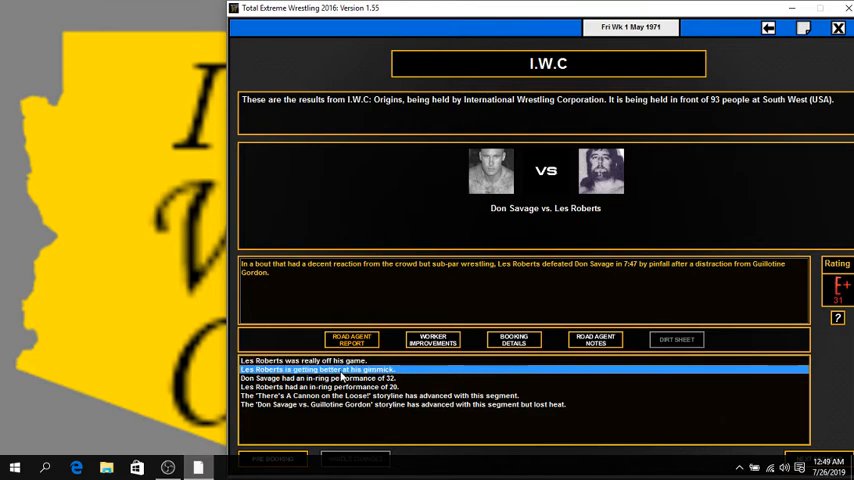
{"action": "left_click", "coordinate": [320, 378]}
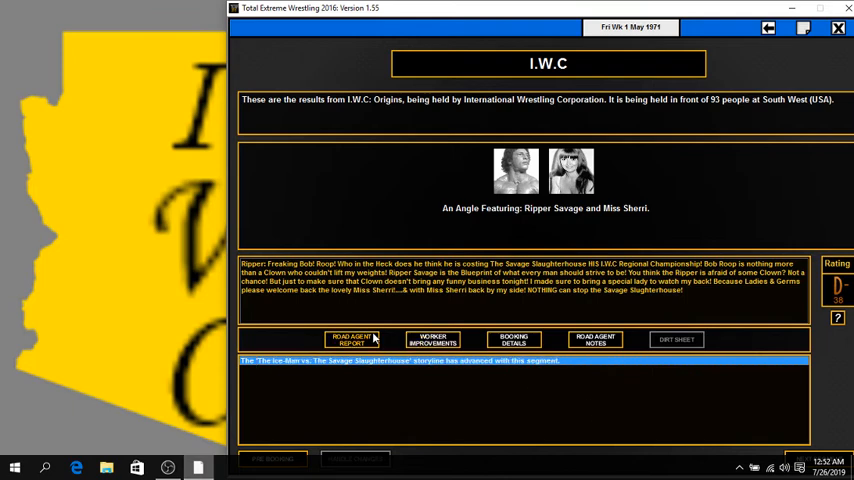
{"action": "mouse_move", "coordinate": [644, 362]}
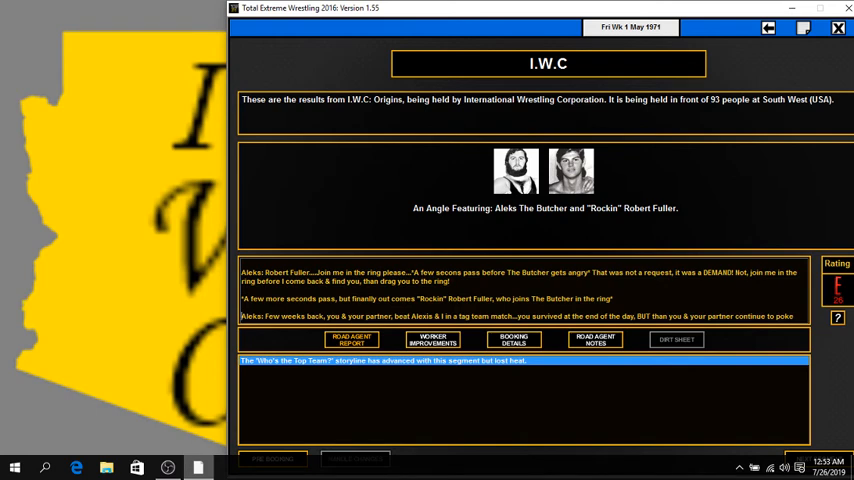
{"action": "mouse_move", "coordinate": [332, 202]}
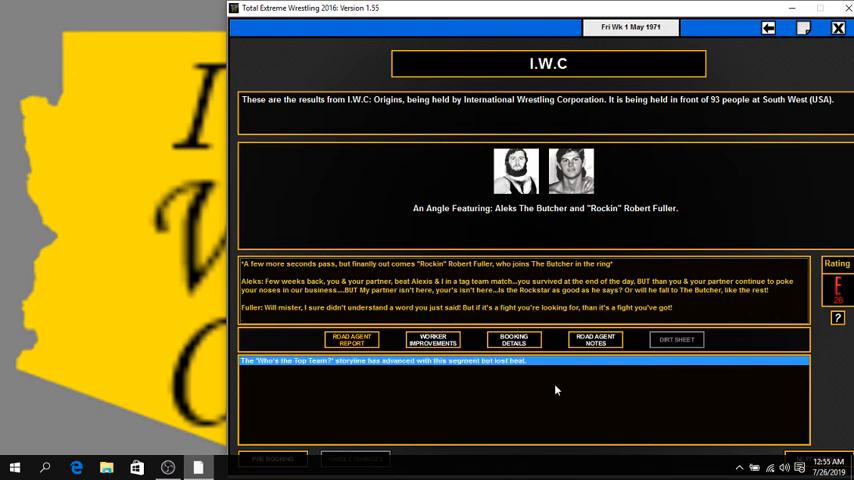
{"action": "mouse_move", "coordinate": [790, 456]}
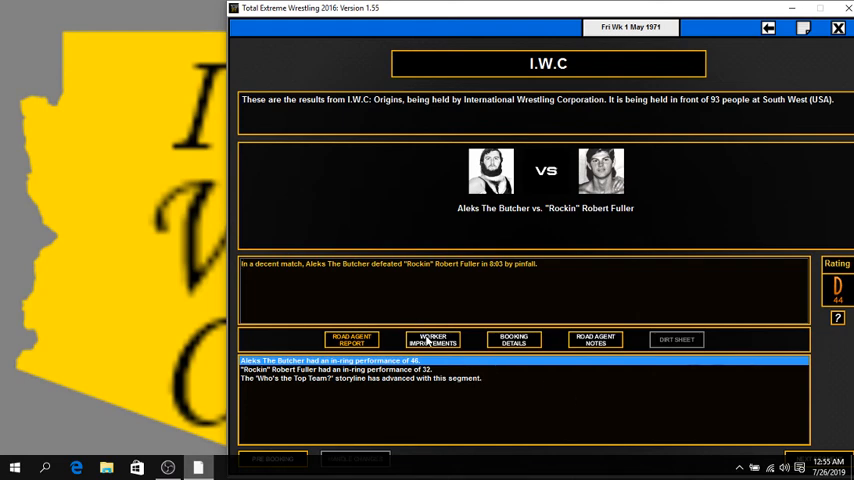
- Advance to the Aleks The Butcher vs. Robert Fuller result and the follow-up attack segment
{"action": "left_click", "coordinate": [432, 340]}
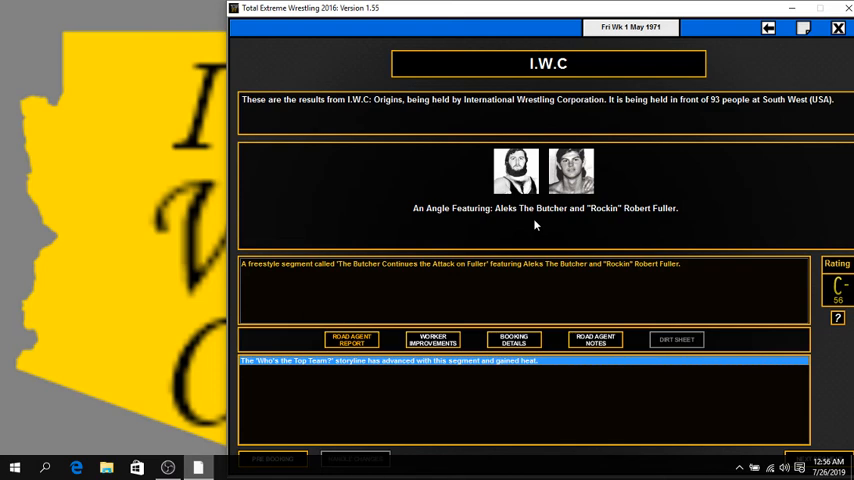
- Read through the road agent match notes, including the storyline advancing, to reach the D-rated show summary
{"action": "left_click", "coordinate": [432, 340]}
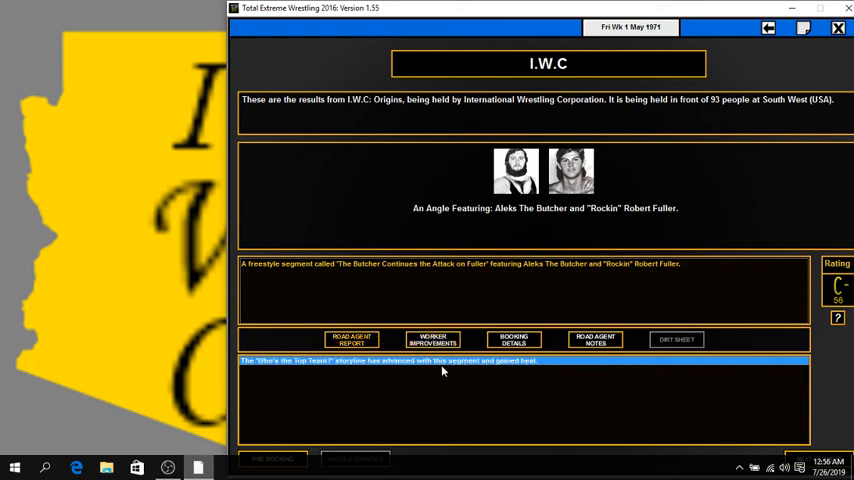
{"action": "mouse_move", "coordinate": [468, 376]}
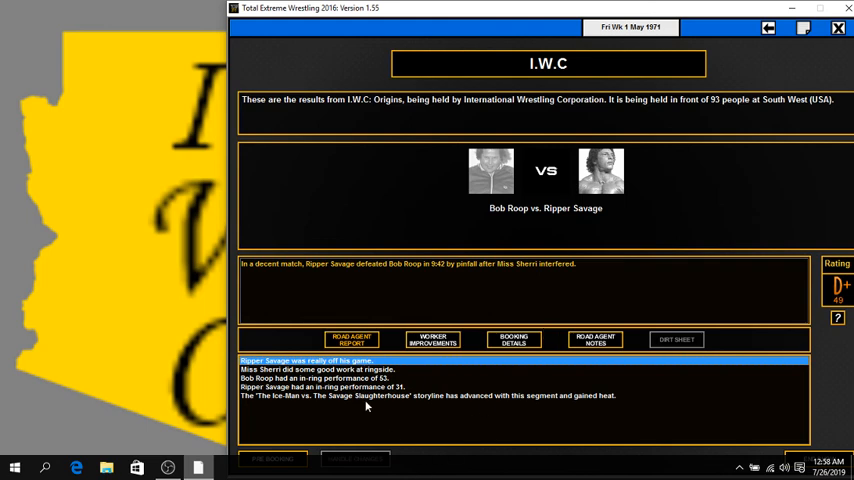
{"action": "left_click", "coordinate": [340, 378]}
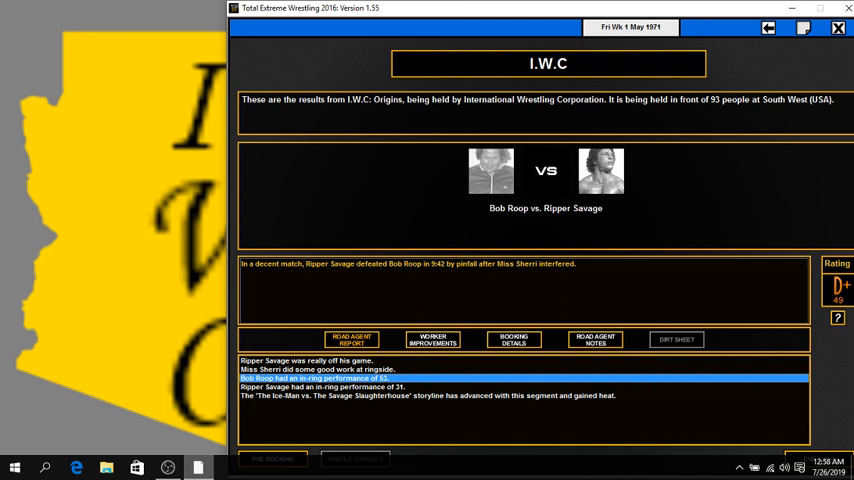
{"action": "left_click", "coordinate": [320, 388]}
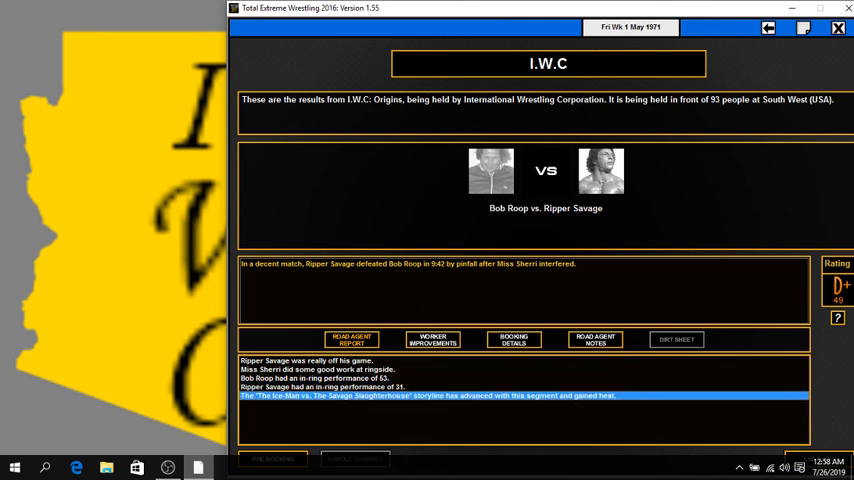
{"action": "left_click", "coordinate": [432, 340]}
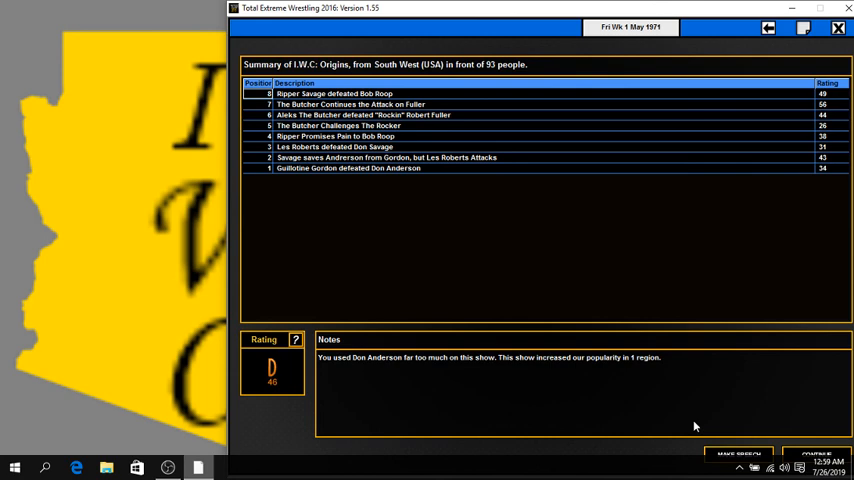
{"action": "mouse_move", "coordinate": [710, 458]}
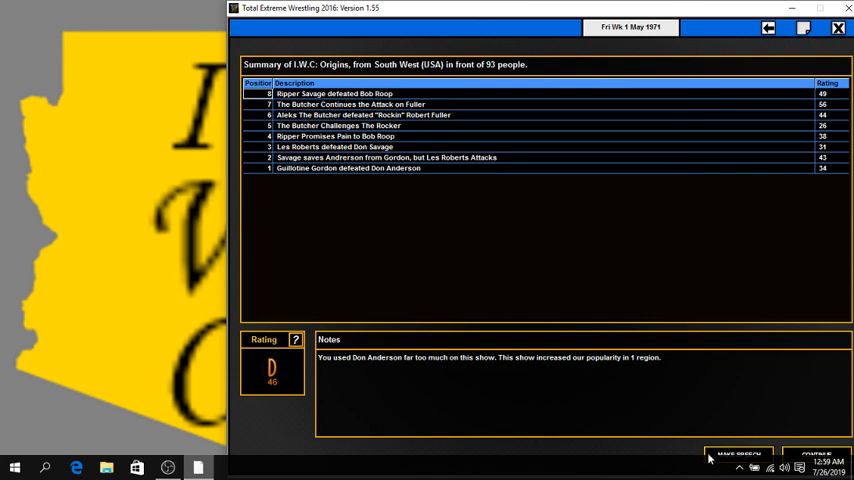
- Start the post-show locker room speech from the I.W.C. Origins summary
{"action": "left_click", "coordinate": [740, 452]}
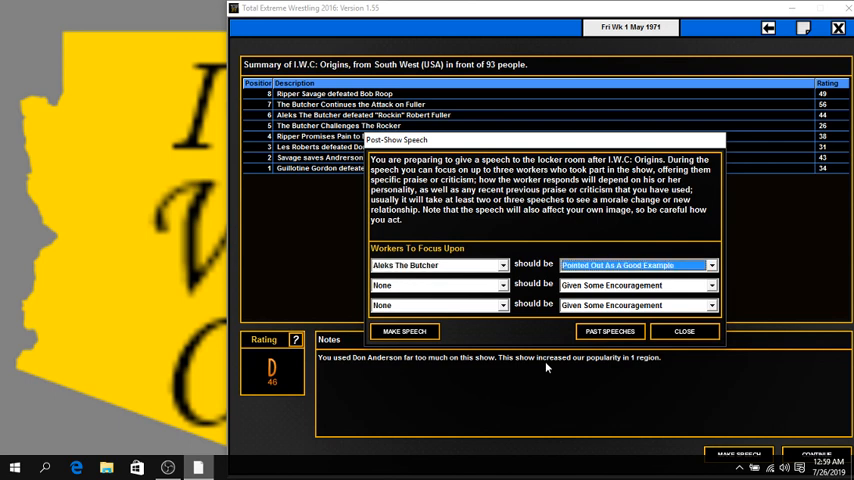
- Compliment Aleks The Butcher and Robert Fuller on good performances and add Bob Roop as a good example
{"action": "left_click", "coordinate": [636, 264]}
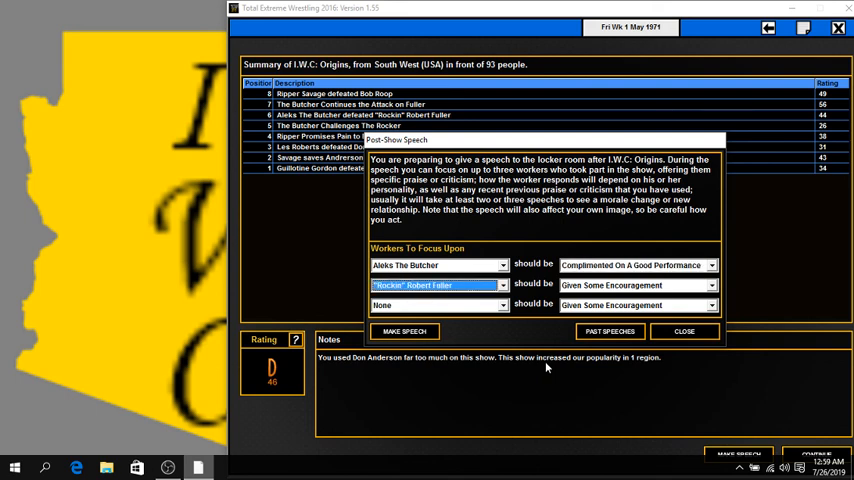
{"action": "left_click", "coordinate": [636, 284]}
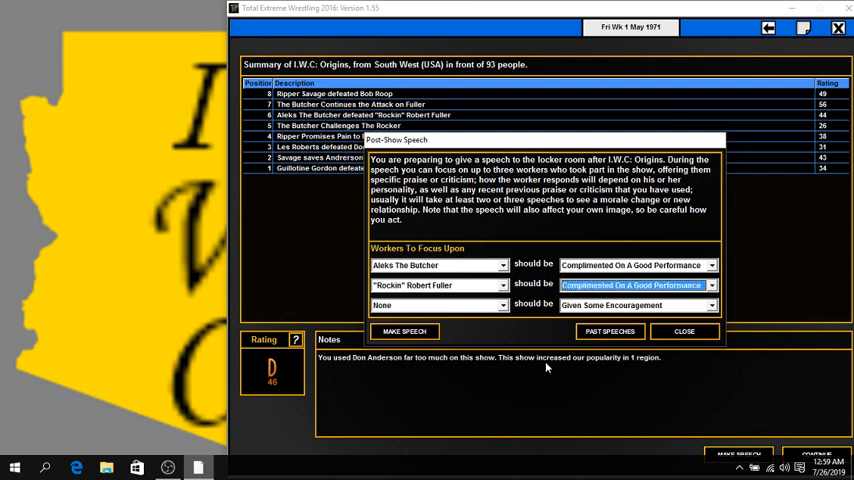
{"action": "left_click", "coordinate": [436, 304]}
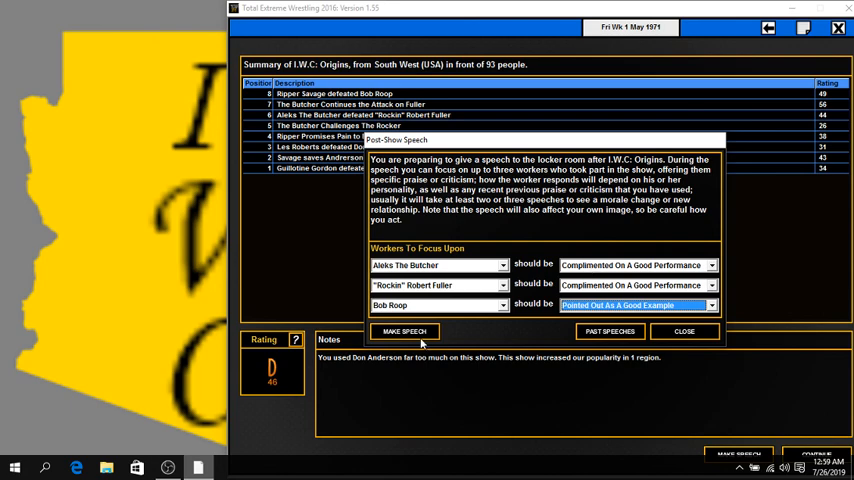
- Deliver the speech, dismiss Aleks The Butcher's and Bob Roop's happy reactions, and advance to the next day
{"action": "left_click", "coordinate": [404, 332]}
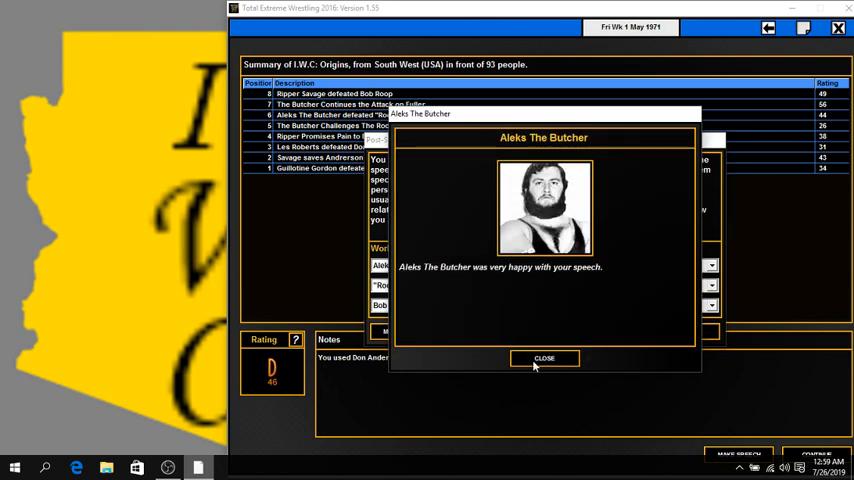
{"action": "left_click", "coordinate": [544, 358]}
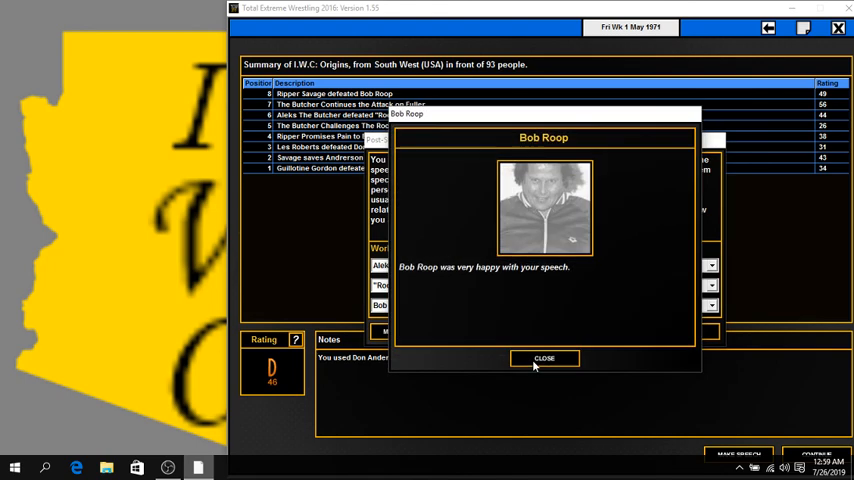
{"action": "left_click", "coordinate": [544, 358]}
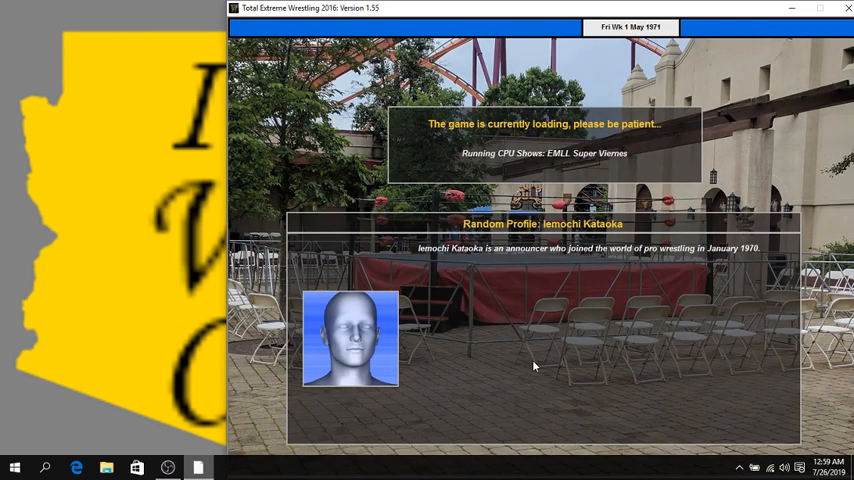